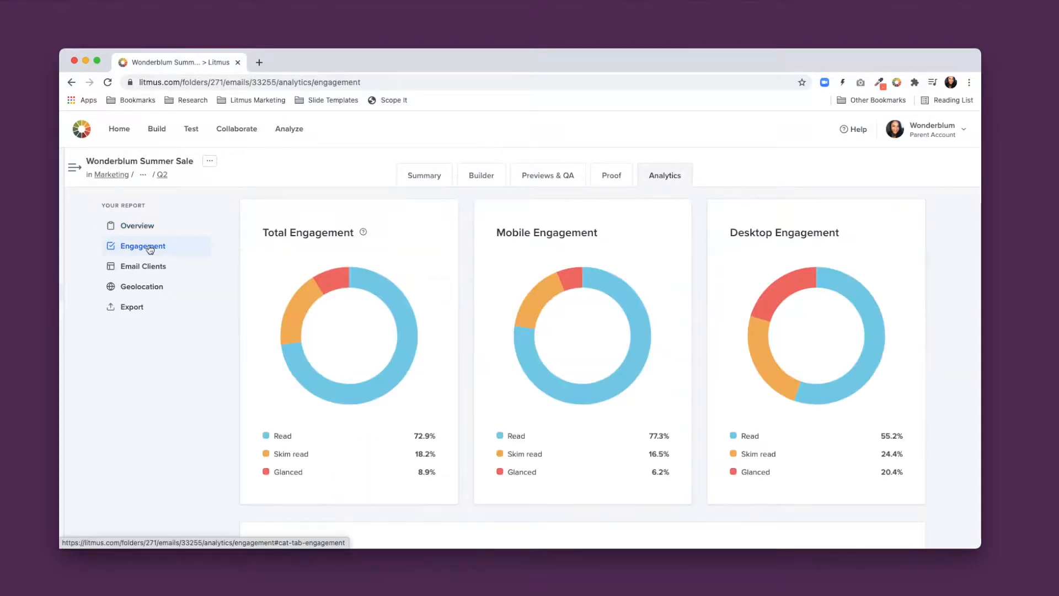
- Drag the Wonderblum Z Layout Block under the cactus image and select its 'Wonderblum benefits' headline
{"action": "scroll", "scroll_direction": "down", "scroll_amount": 3}
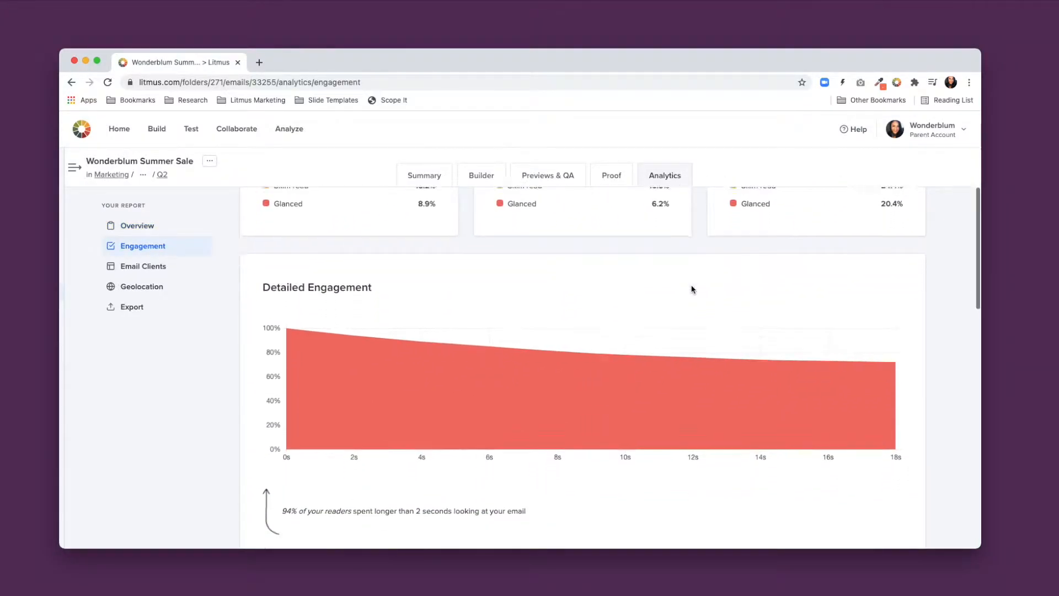
{"action": "left_click", "coordinate": [481, 174]}
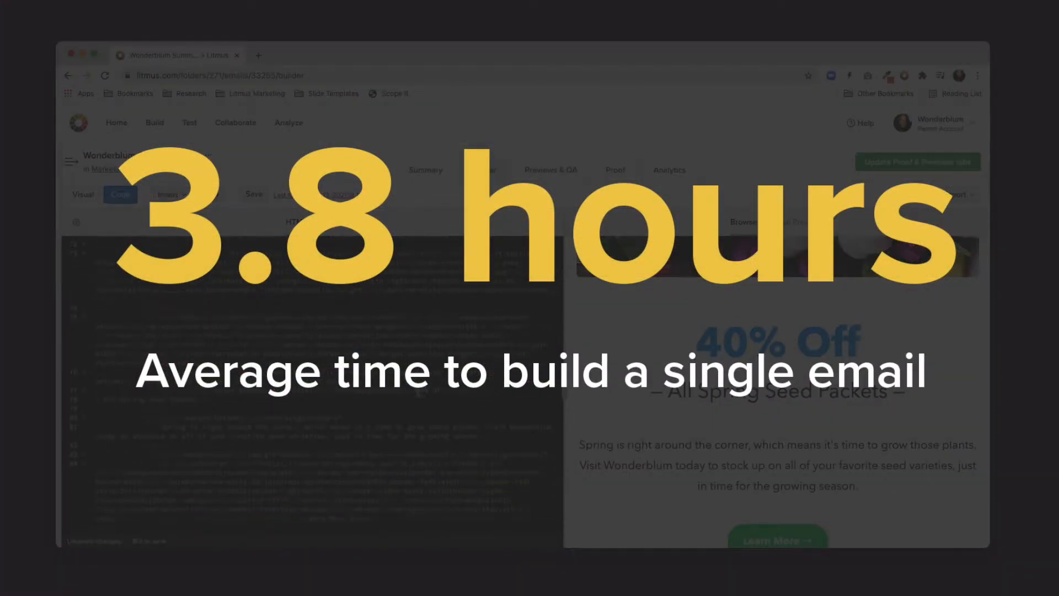
{"action": "scroll", "scroll_direction": "down", "scroll_amount": 3}
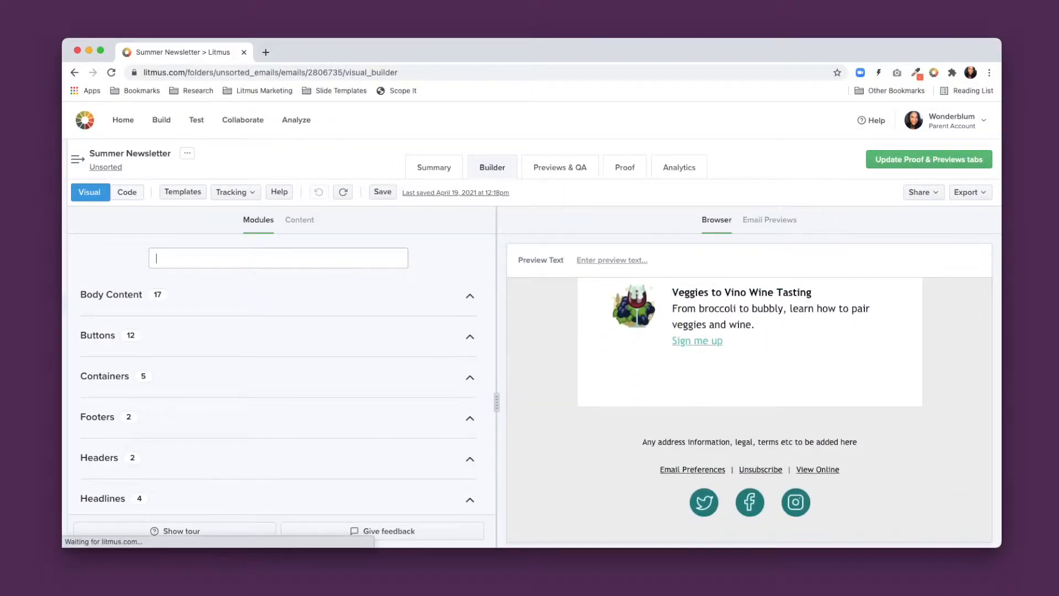
{"action": "type", "text": "sign"}
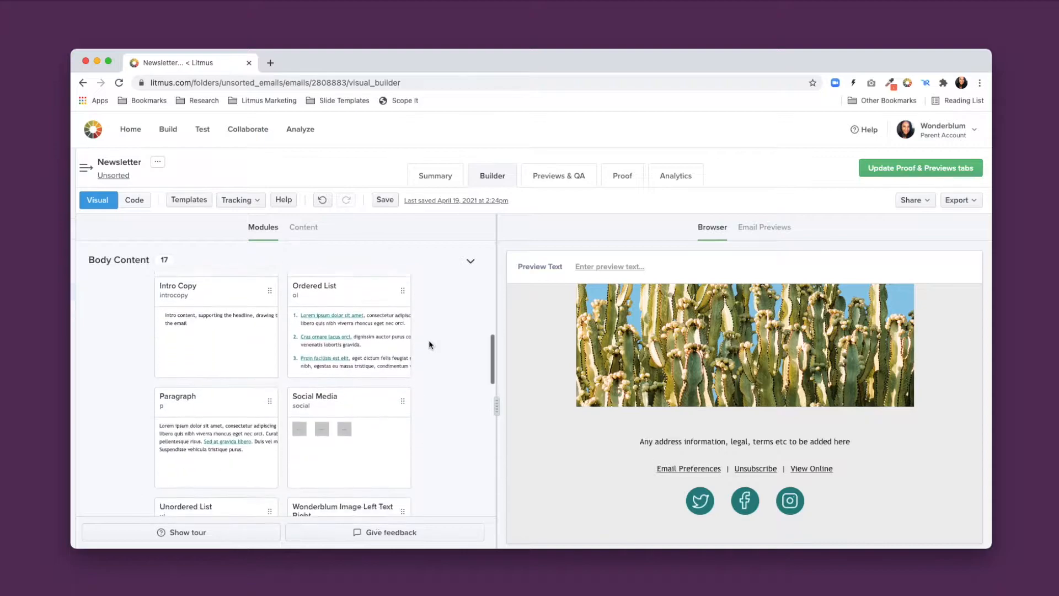
{"action": "scroll", "scroll_direction": "down", "scroll_amount": 3}
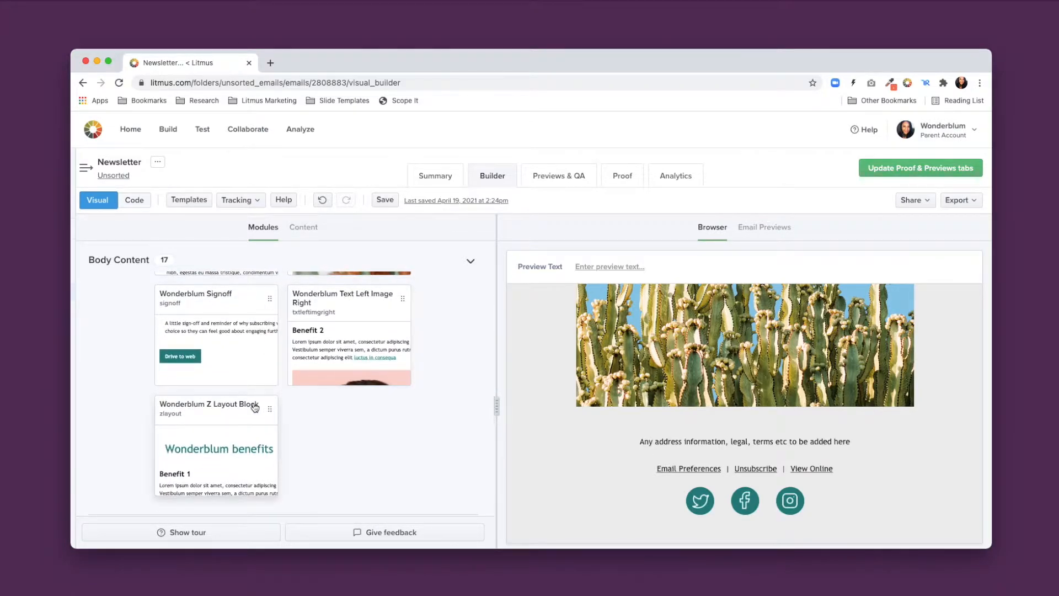
{"action": "scroll", "scroll_direction": "down", "scroll_amount": 3}
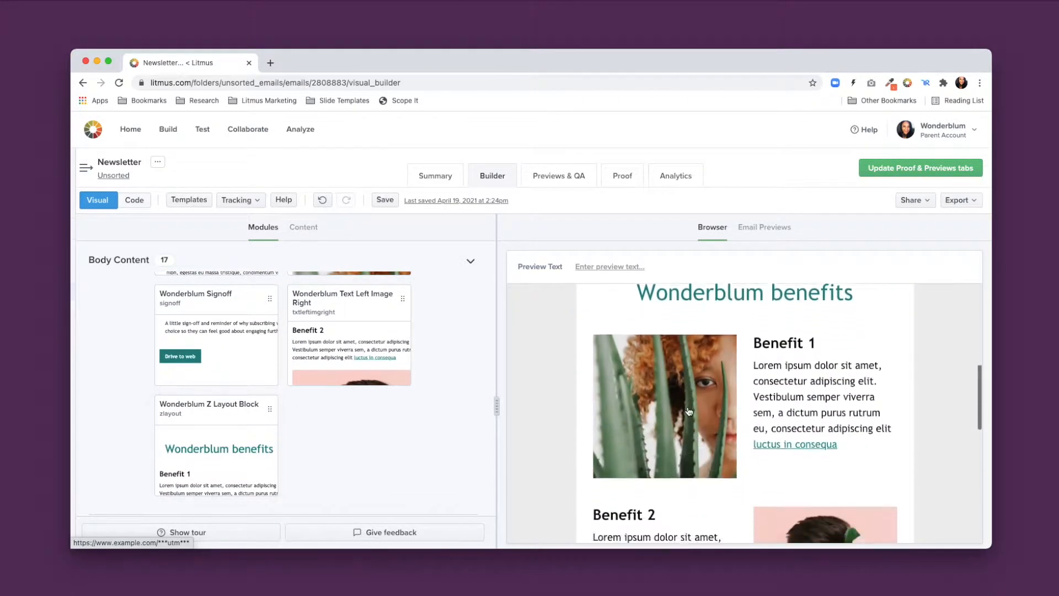
{"action": "left_click", "coordinate": [744, 292]}
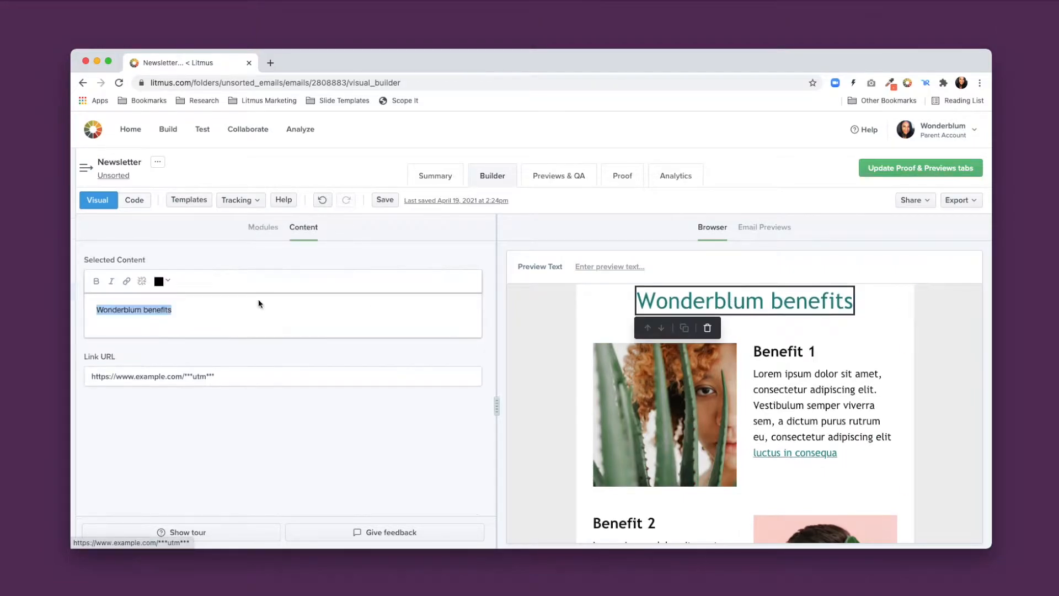
- Rename the headline to 'Wonderblum Newsletter', then start a new email from the Wonderblum Base template
{"action": "type", "text": "Wonder"}
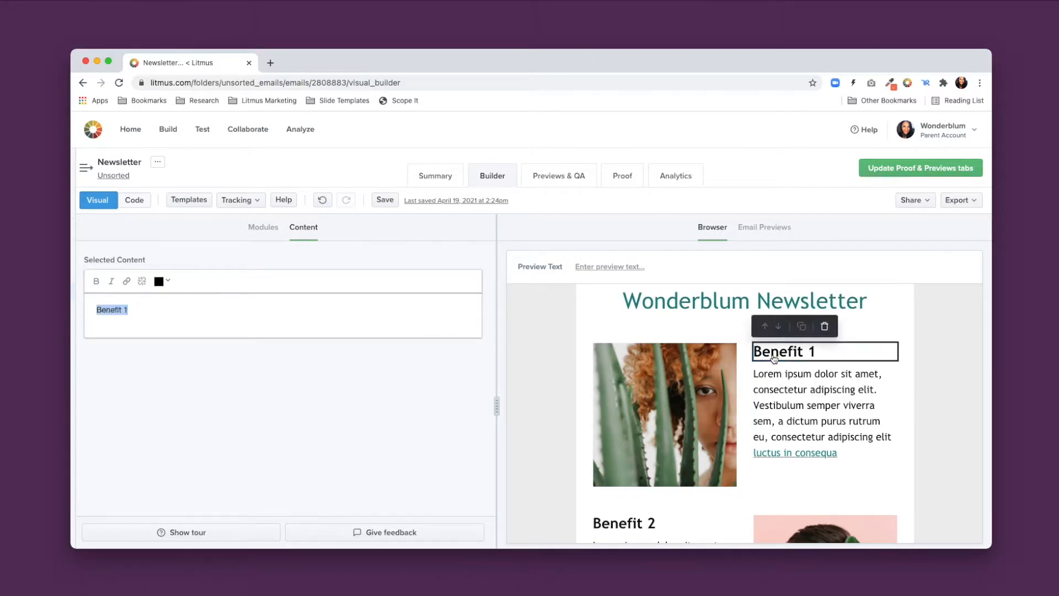
{"action": "mouse_move", "coordinate": [229, 327]}
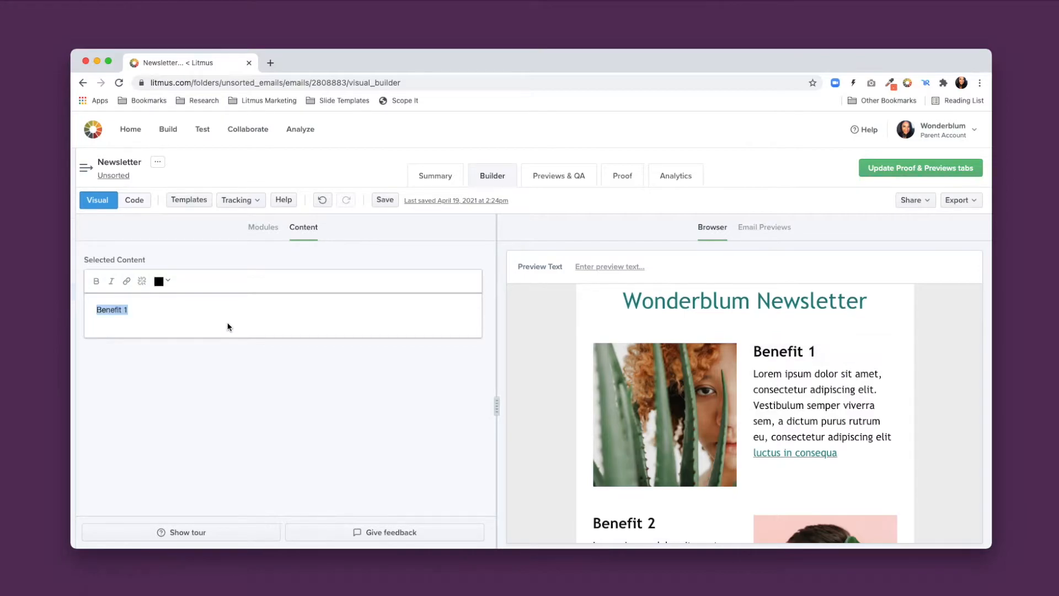
{"action": "type", "text": "Sooth"}
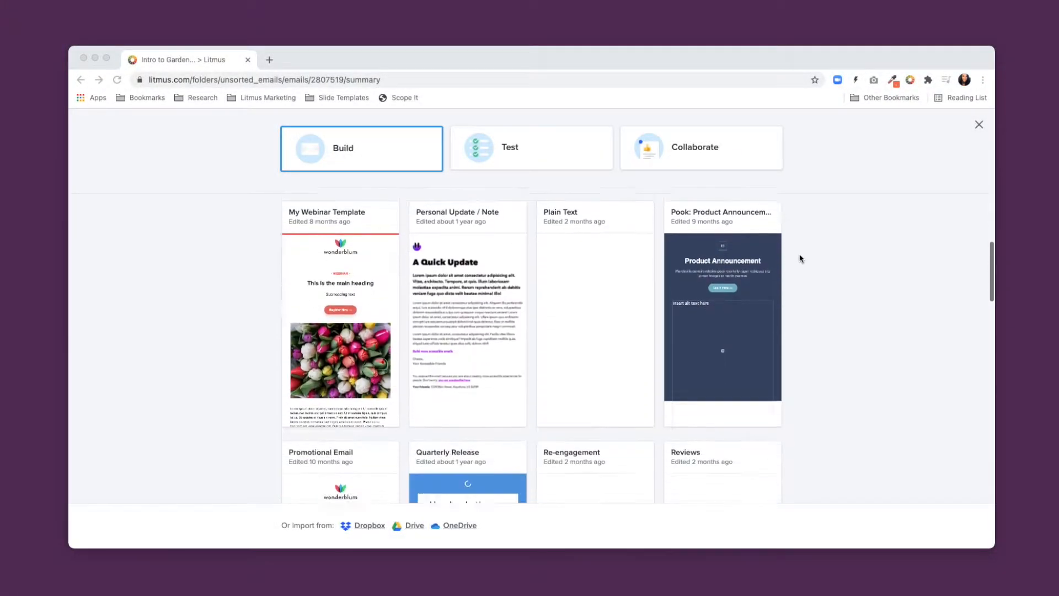
{"action": "scroll", "scroll_direction": "down", "scroll_amount": 3}
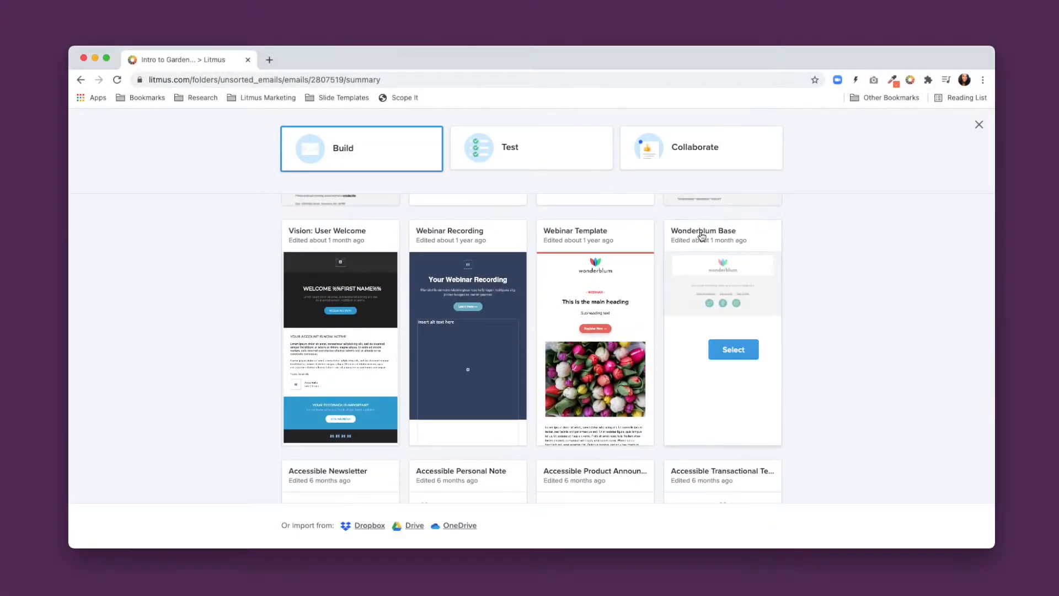
{"action": "left_click", "coordinate": [733, 349]}
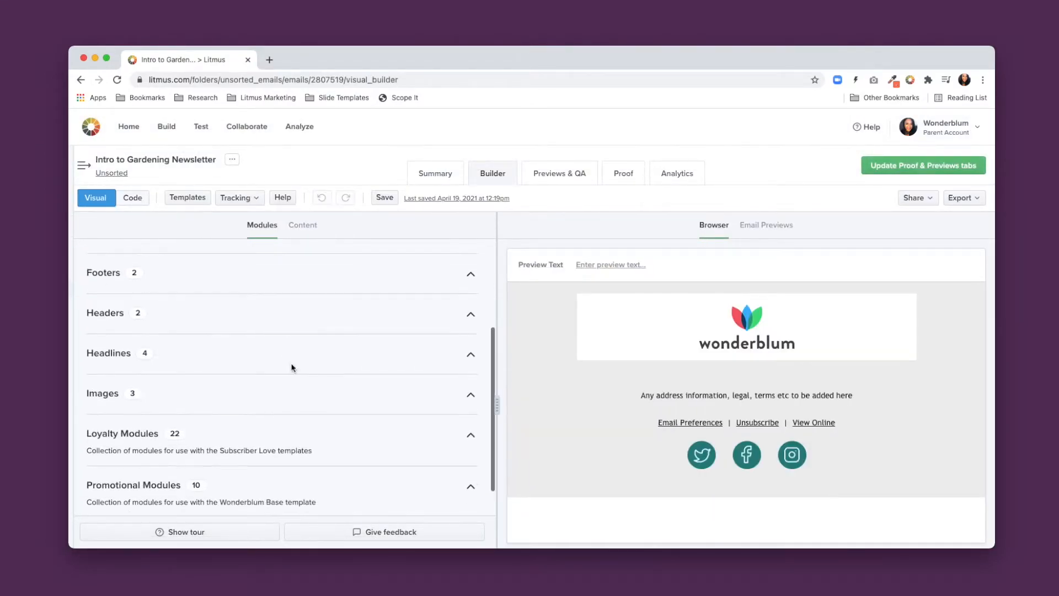
- Insert the cactus image and Wonderblum benefits block below the logo from Body Content modules
{"action": "left_click", "coordinate": [103, 393]}
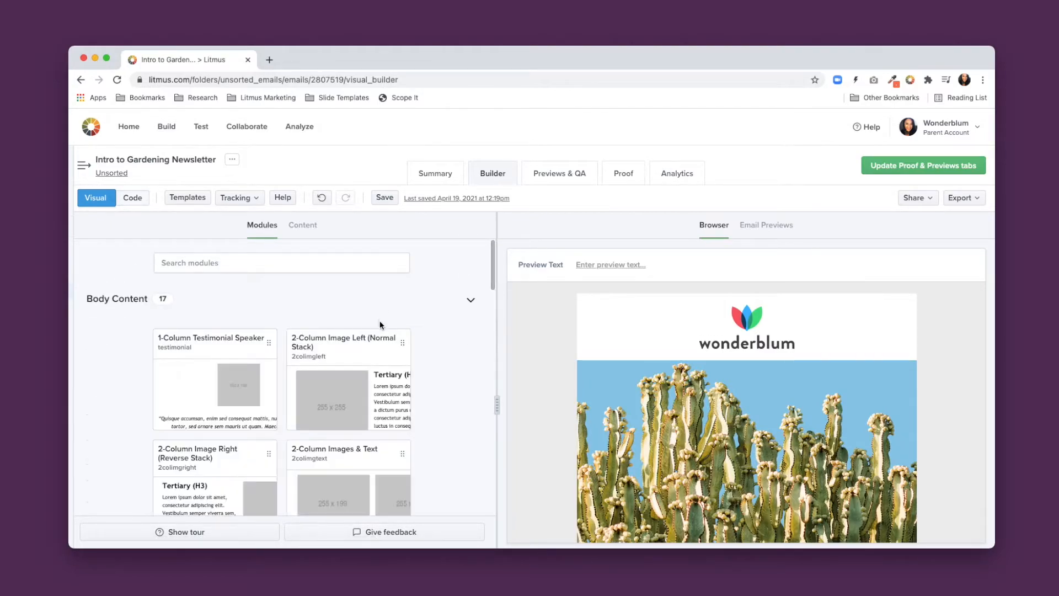
{"action": "scroll", "scroll_direction": "down", "scroll_amount": 3}
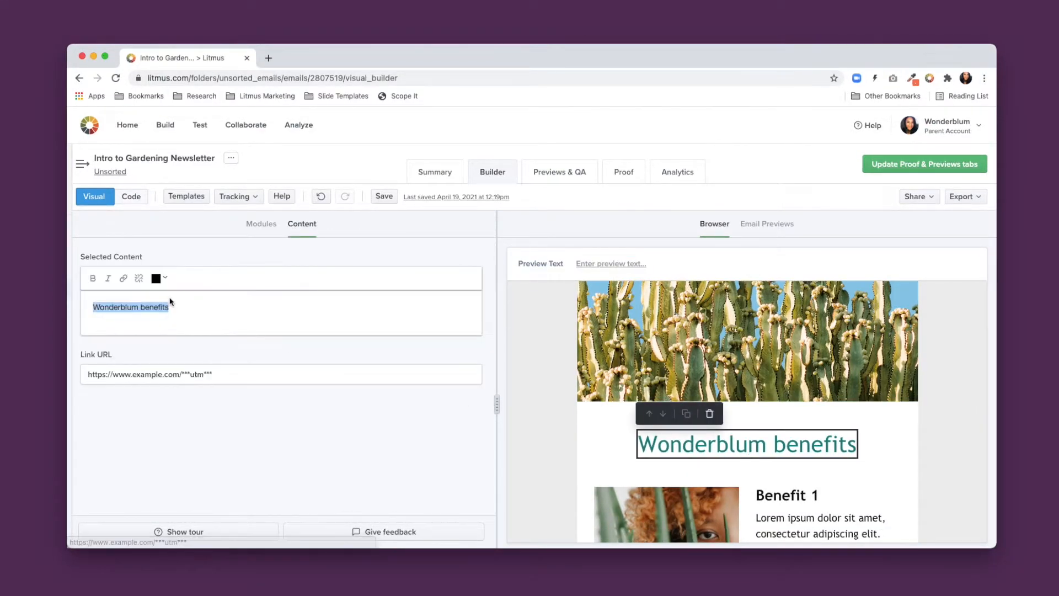
- Headline the newsletter 'Intro to Gardening' and check its rendering in Email Previews
{"action": "type", "text": "Intro to G"}
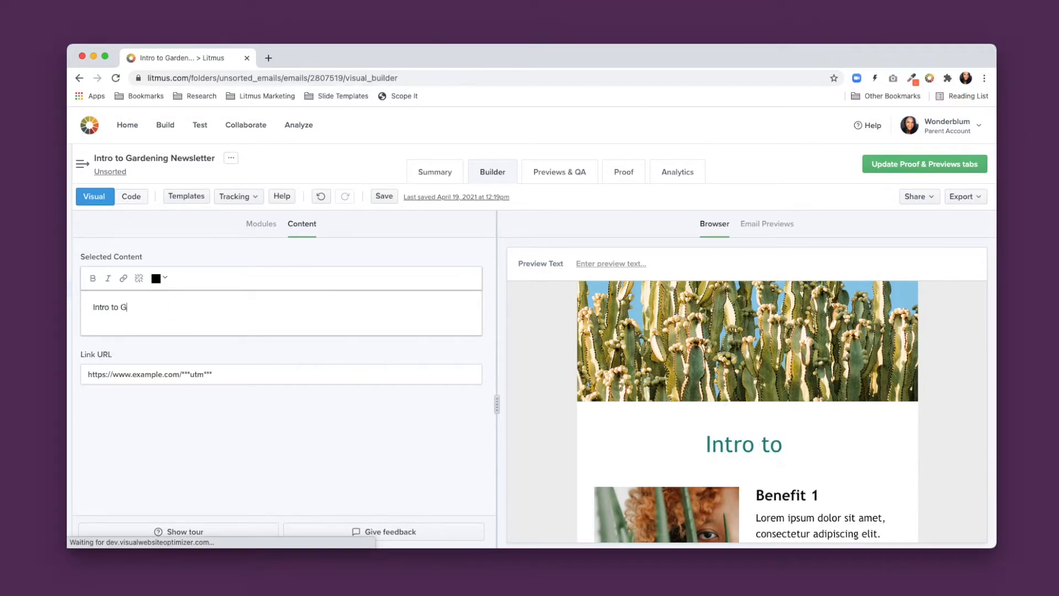
{"action": "type", "text": "ardening"}
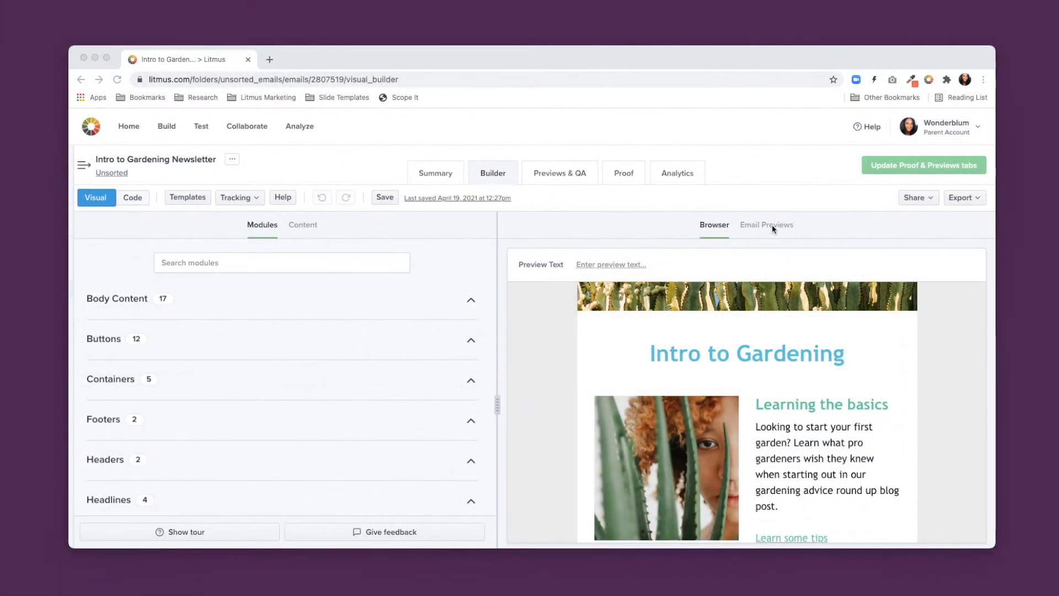
{"action": "left_click", "coordinate": [766, 225]}
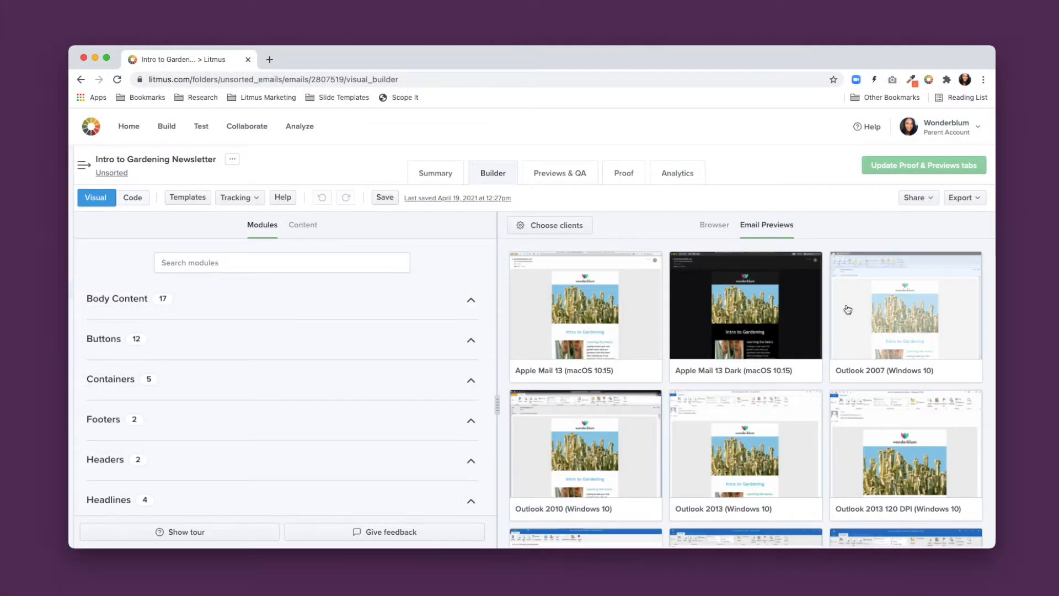
{"action": "scroll", "scroll_direction": "down", "scroll_amount": 3}
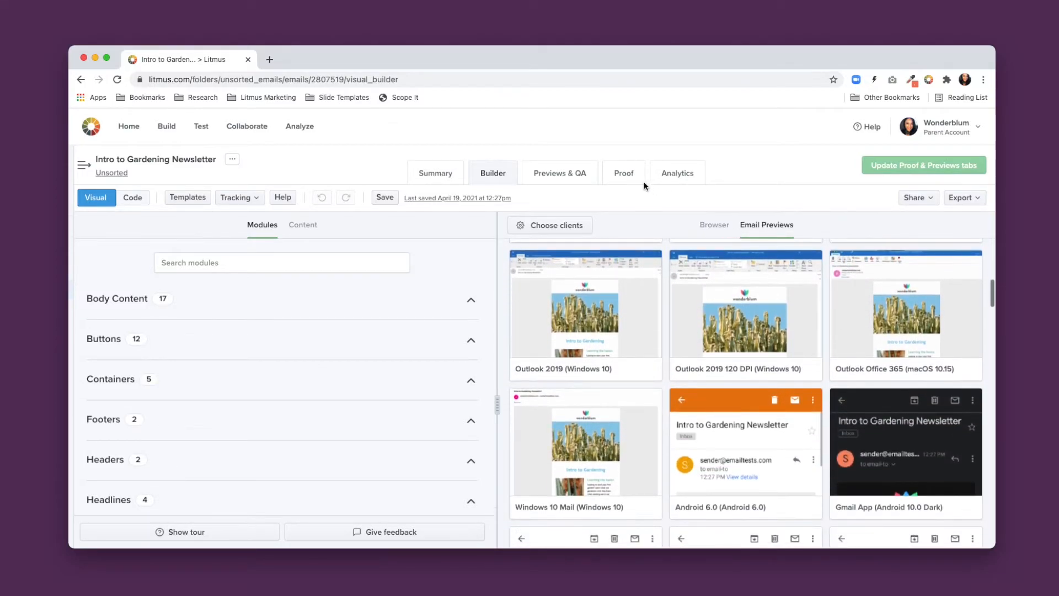
- Post a logo comment on the proof, then review the Links checks under Previews & QA
{"action": "left_click", "coordinate": [624, 172]}
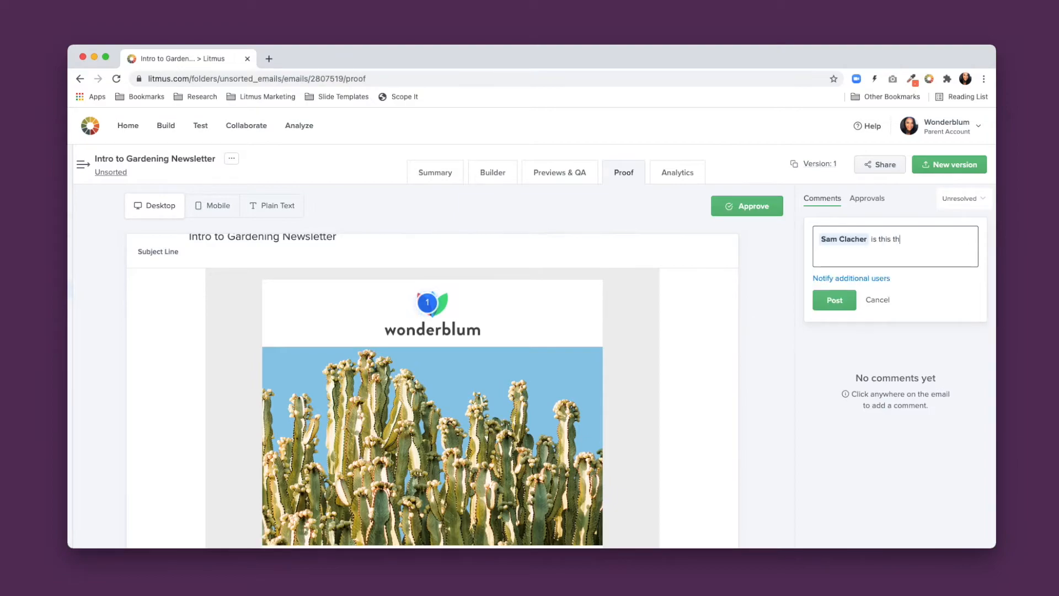
{"action": "left_click", "coordinate": [834, 300]}
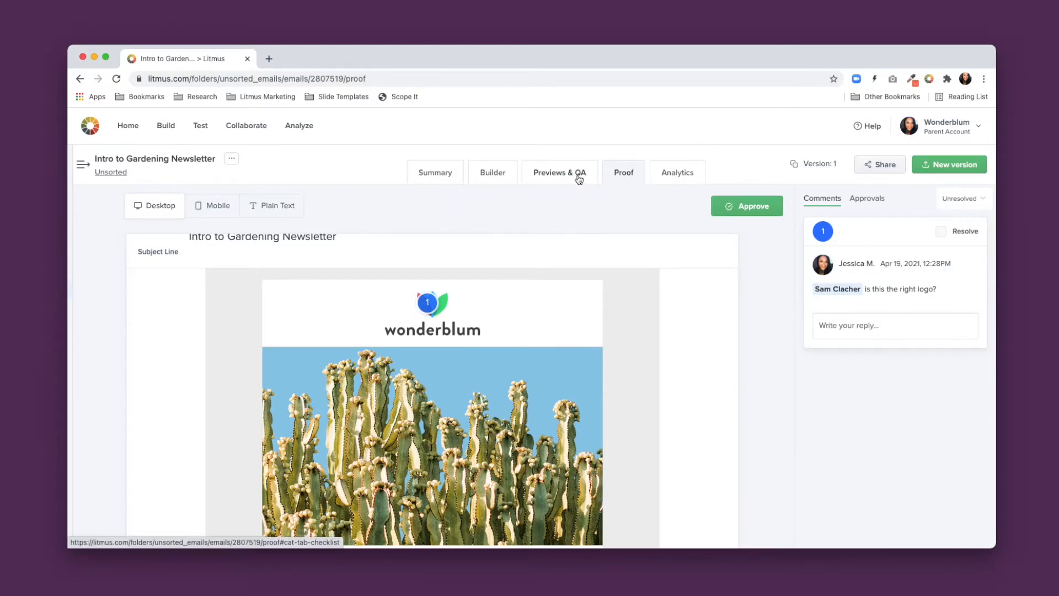
{"action": "left_click", "coordinate": [560, 172]}
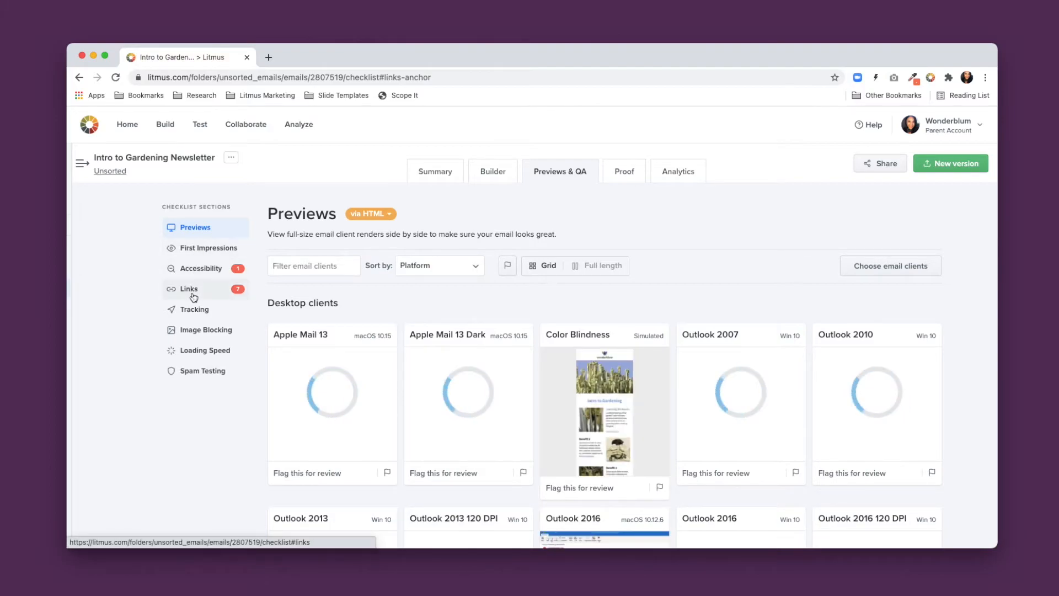
{"action": "left_click", "coordinate": [189, 289]}
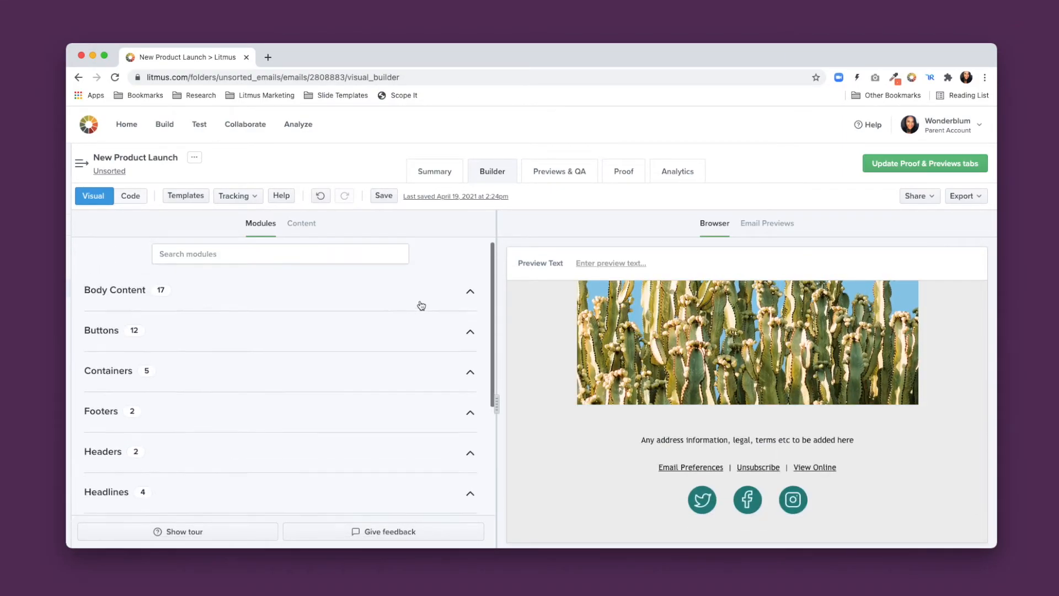
{"action": "left_click", "coordinate": [114, 289]}
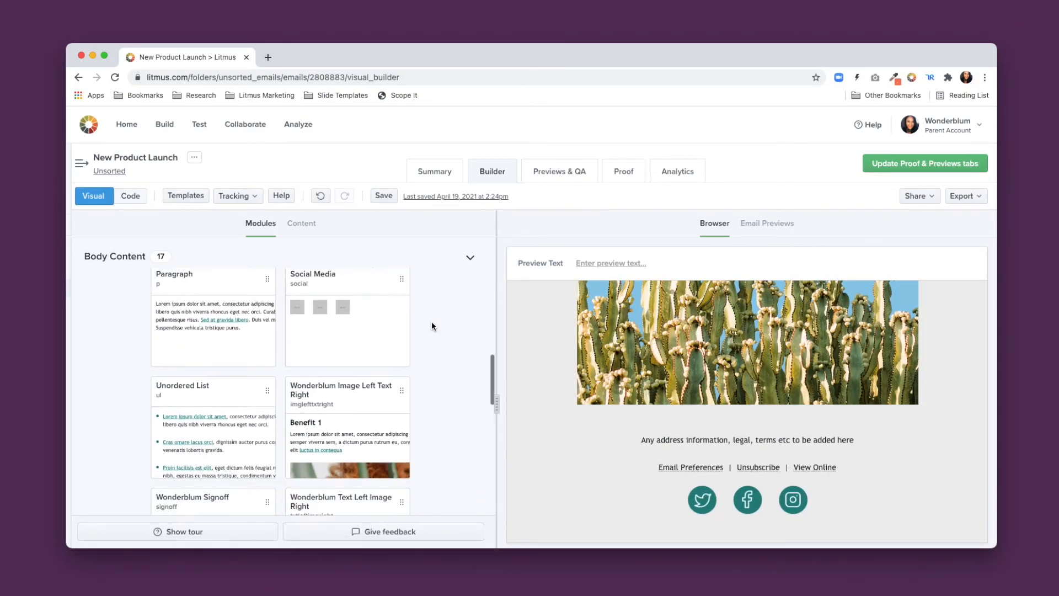